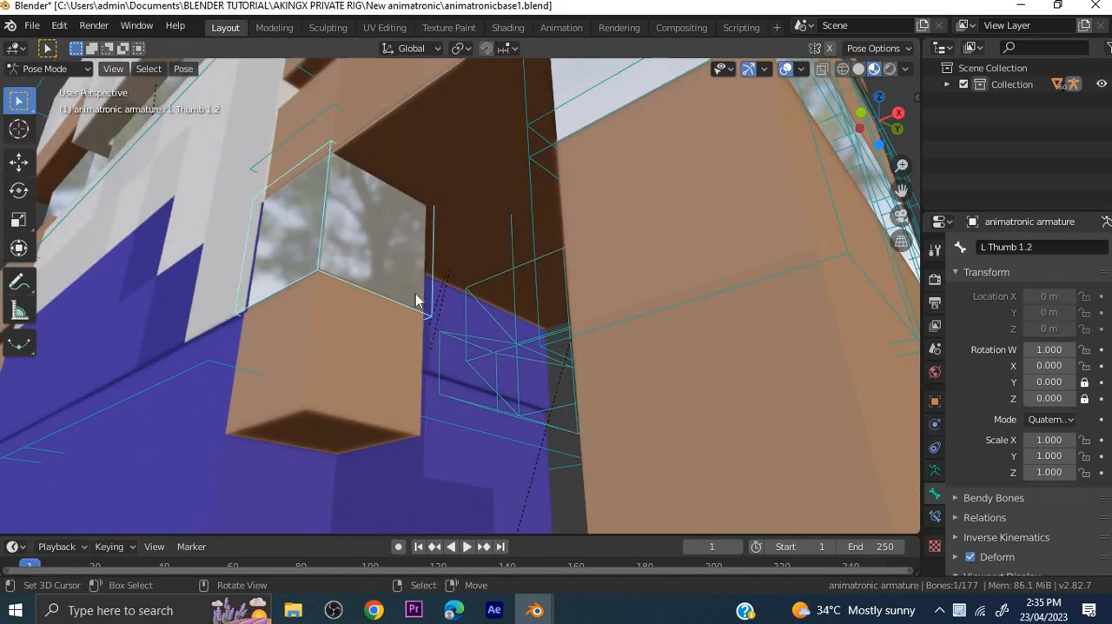
# - Reset the Right Arm 1 bone's rotation to rest via Pose > Clear Transform
pyautogui.moveTo(417, 304); pyautogui.dragTo(643, 264)
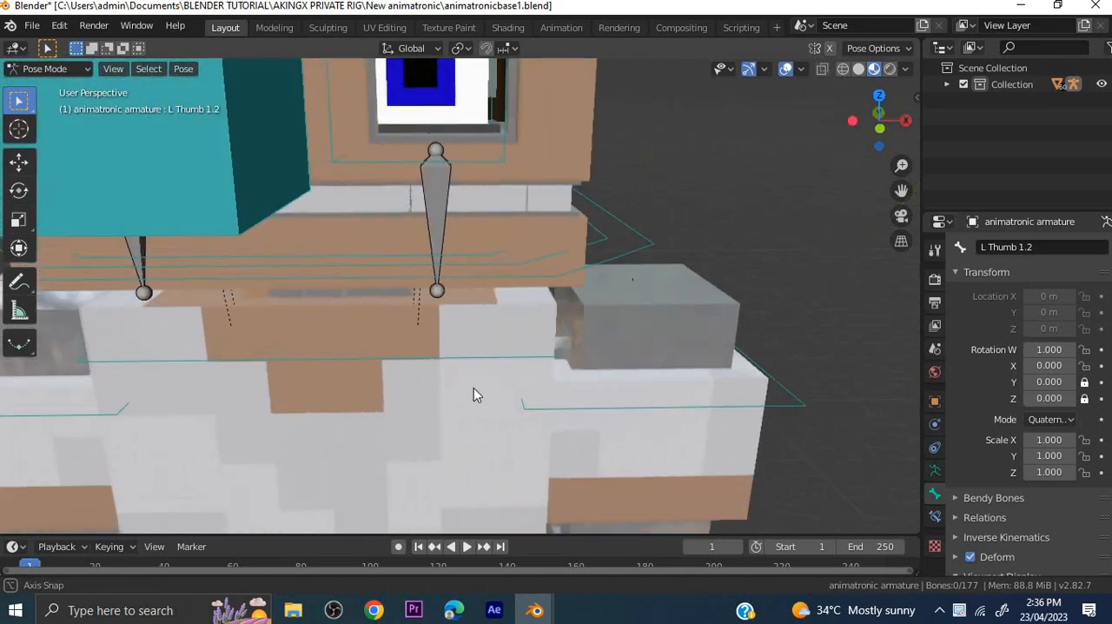
pyautogui.moveTo(476, 396); pyautogui.dragTo(225, 404)
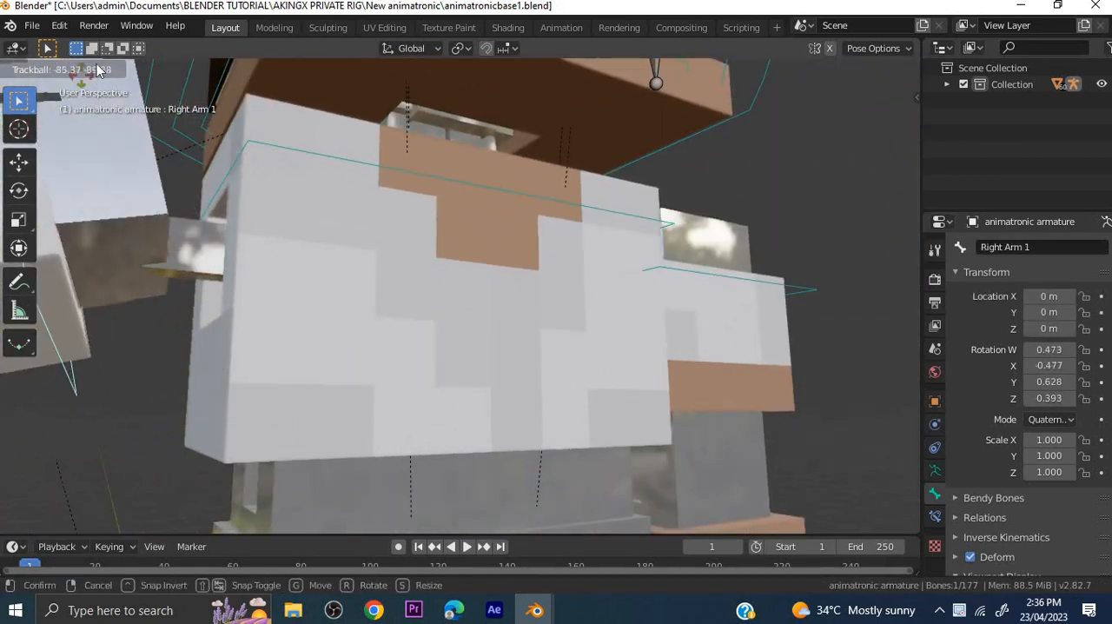
pyautogui.click(183, 68)
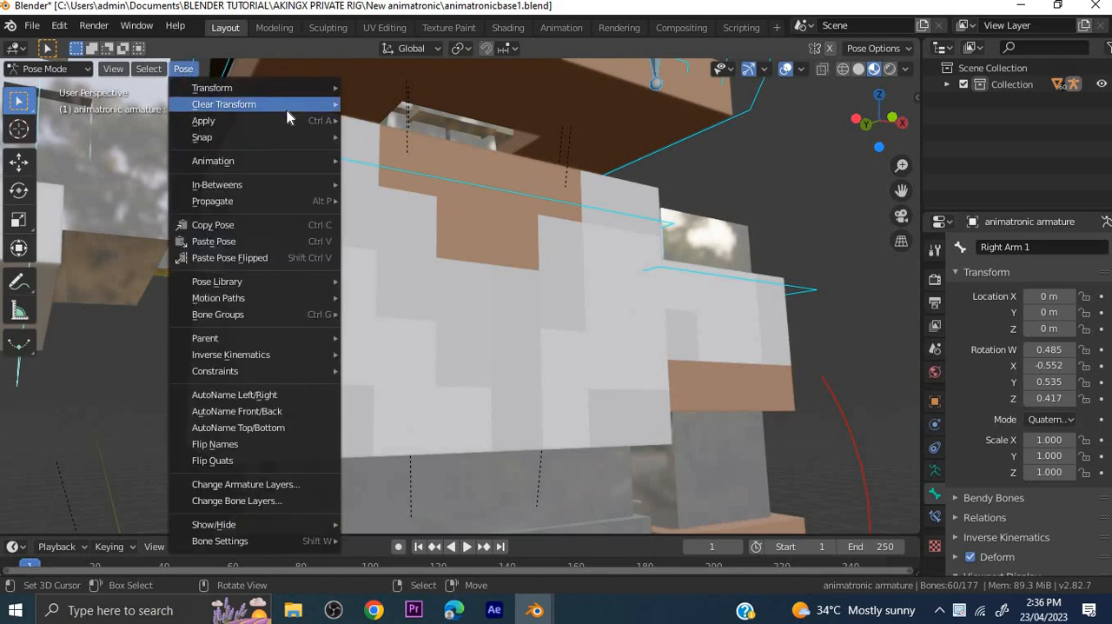
pyautogui.click(223, 103)
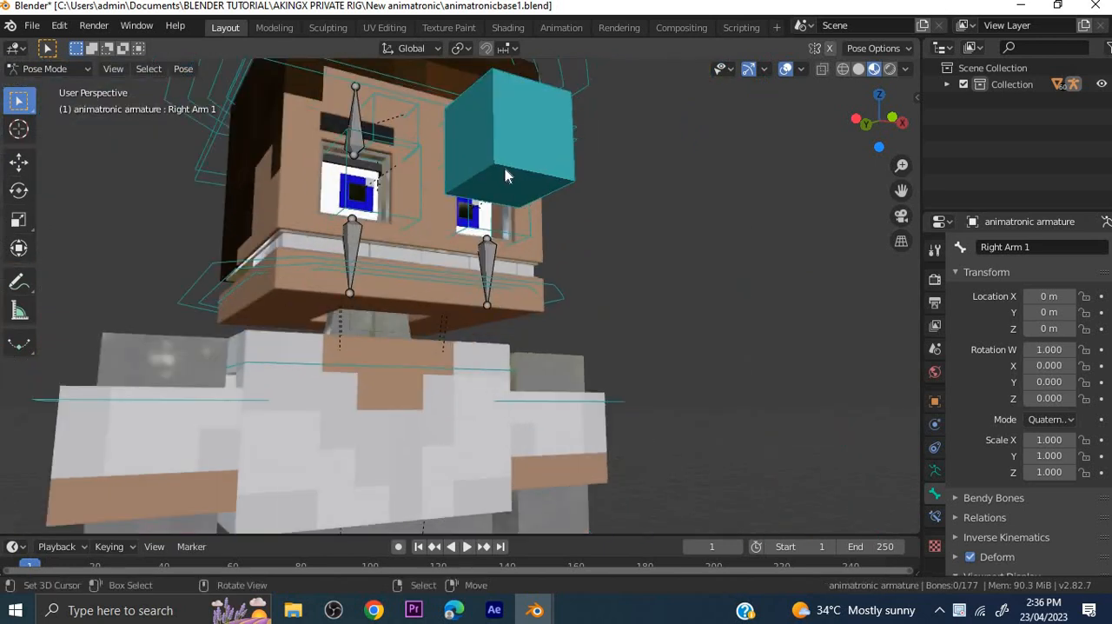
pyautogui.press('g')
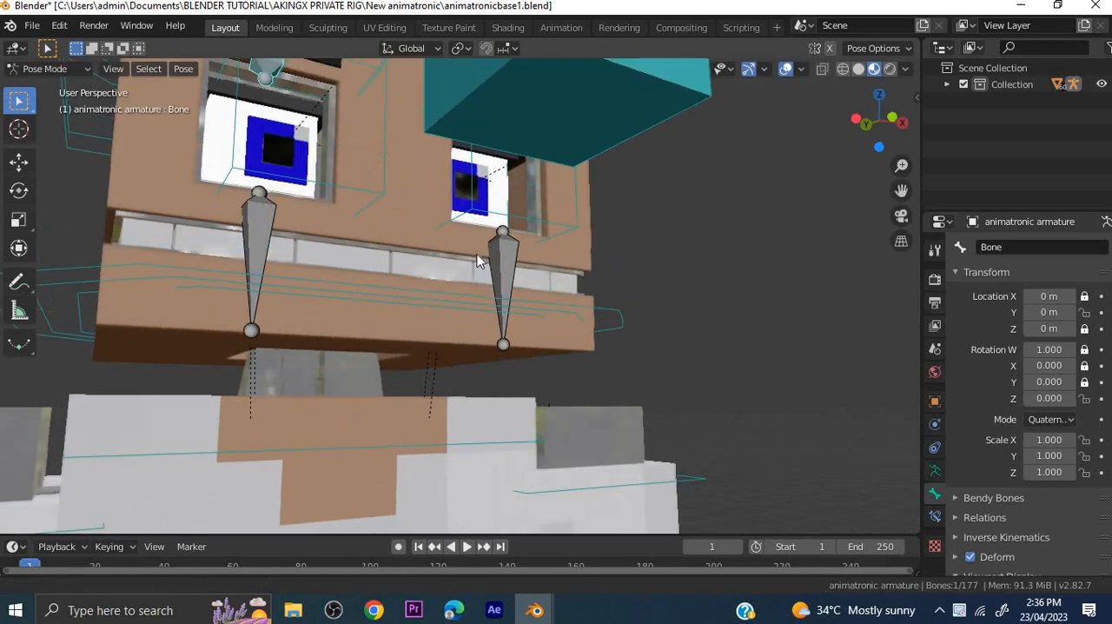
pyautogui.moveTo(477, 261); pyautogui.dragTo(684, 152)
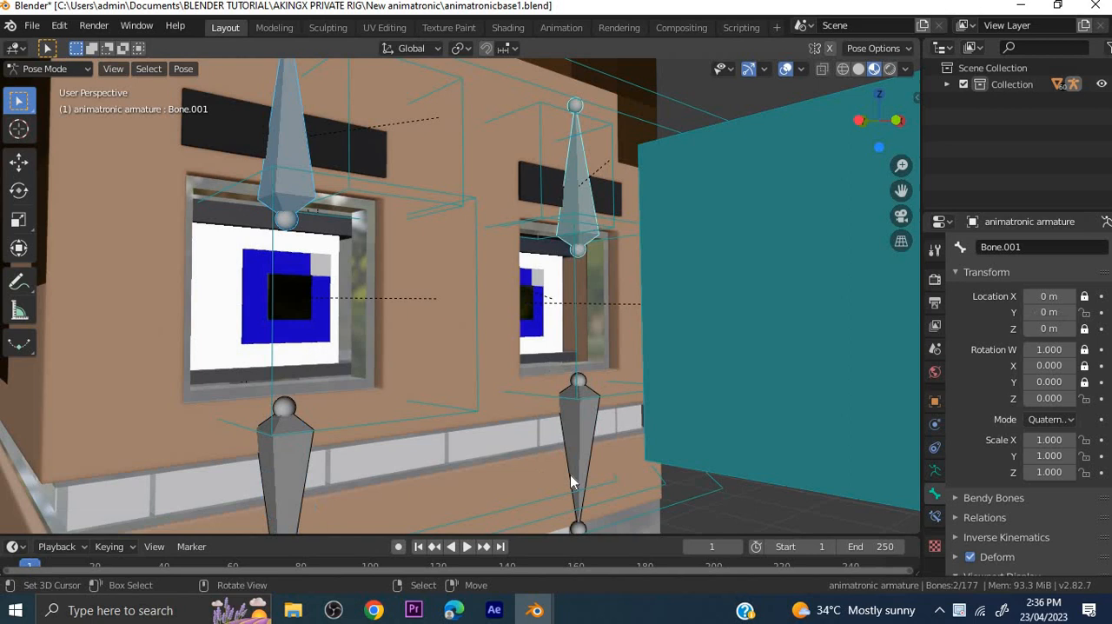
# - Clear all transforms on the selected arm and finger bones via Pose > Clear Transform > All
pyautogui.moveTo(572, 482); pyautogui.dragTo(555, 409)
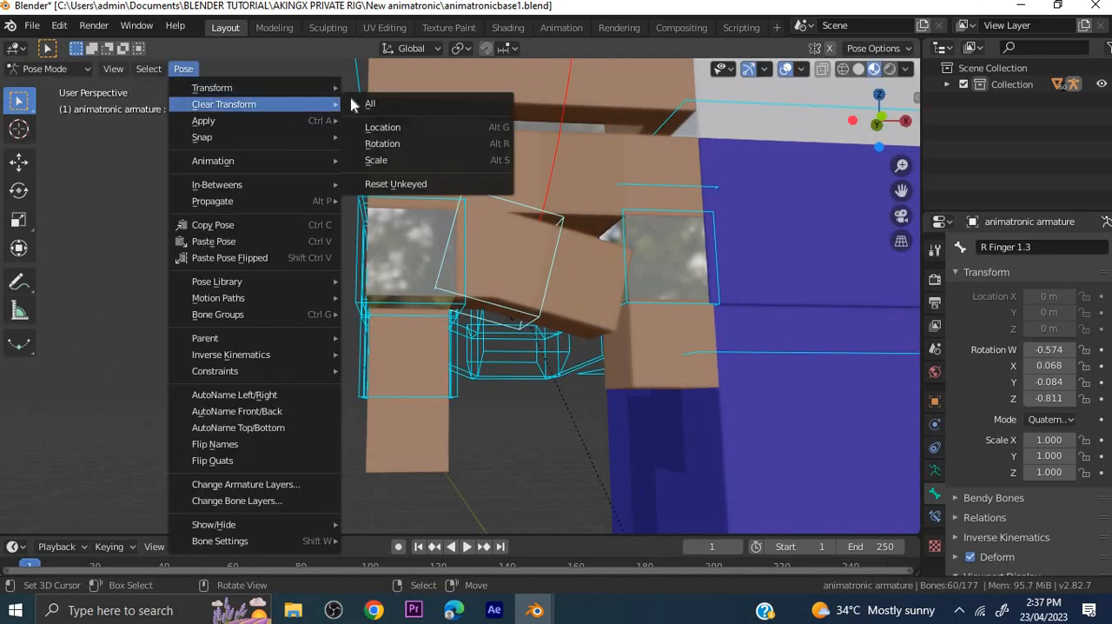
pyautogui.click(370, 103)
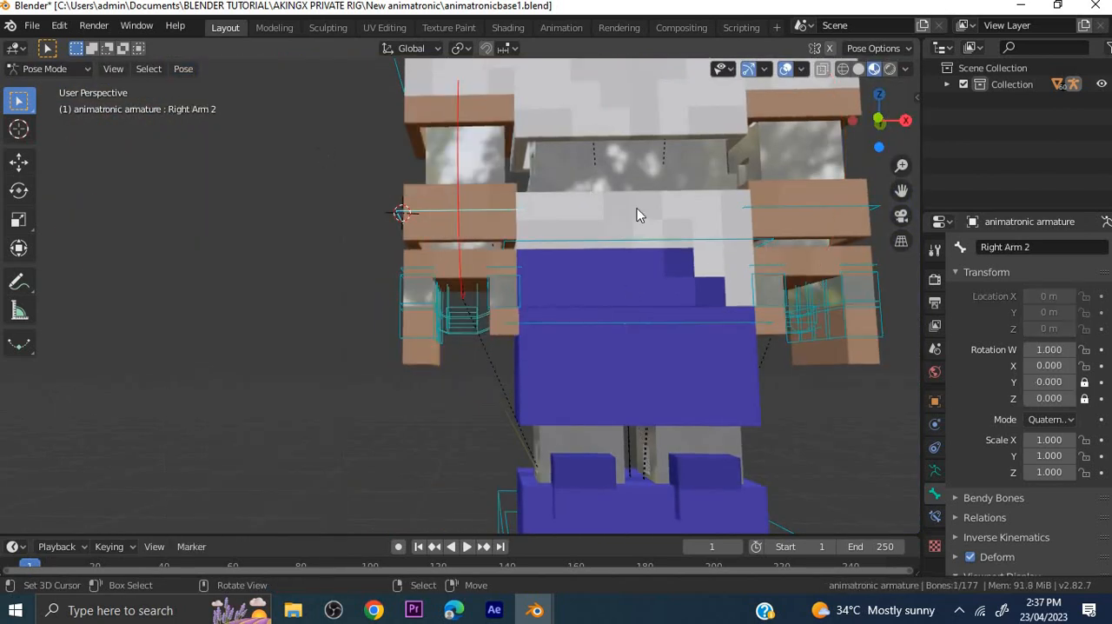
# - Shift the Waist bone sideways and rotate the Right Leg IK to lift the leg
pyautogui.moveTo(638, 214); pyautogui.dragTo(475, 343)
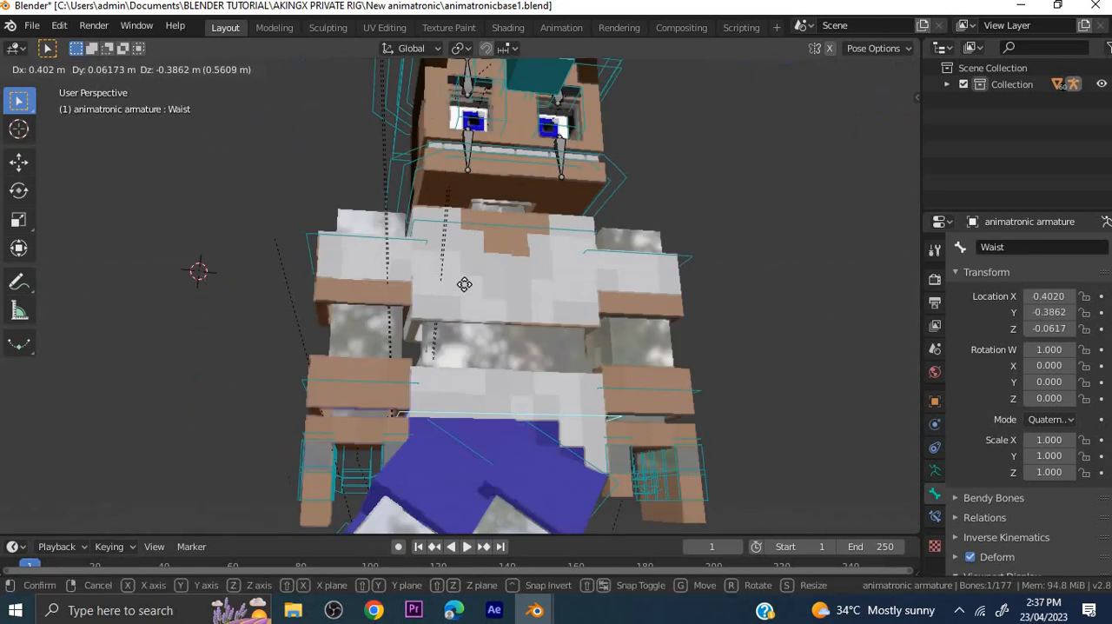
pyautogui.moveTo(463, 284); pyautogui.dragTo(378, 357)
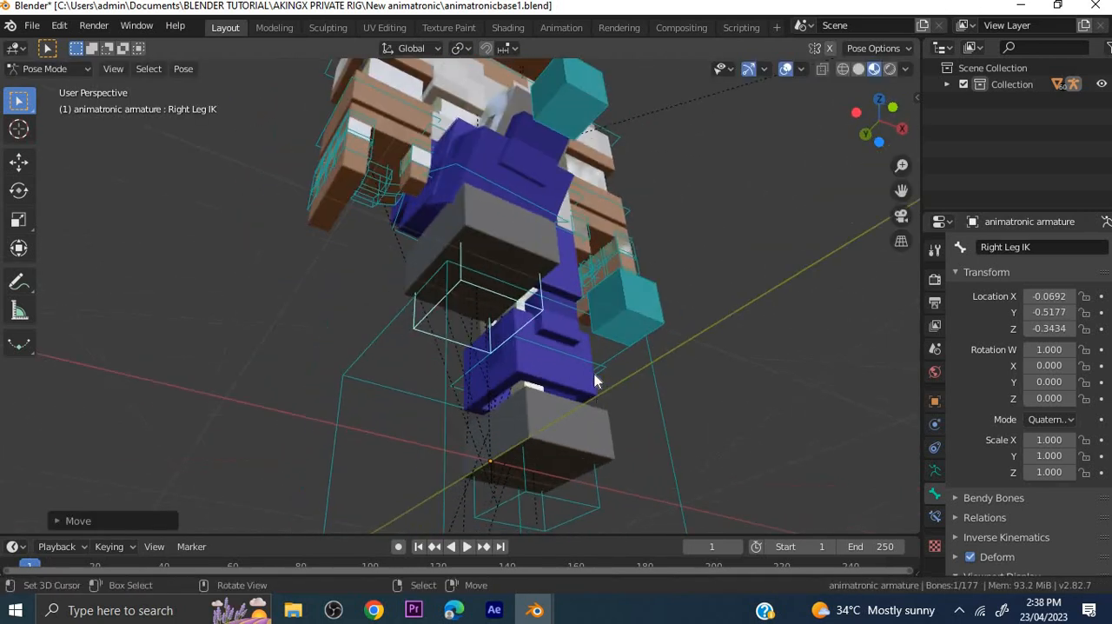
pyautogui.press('r')
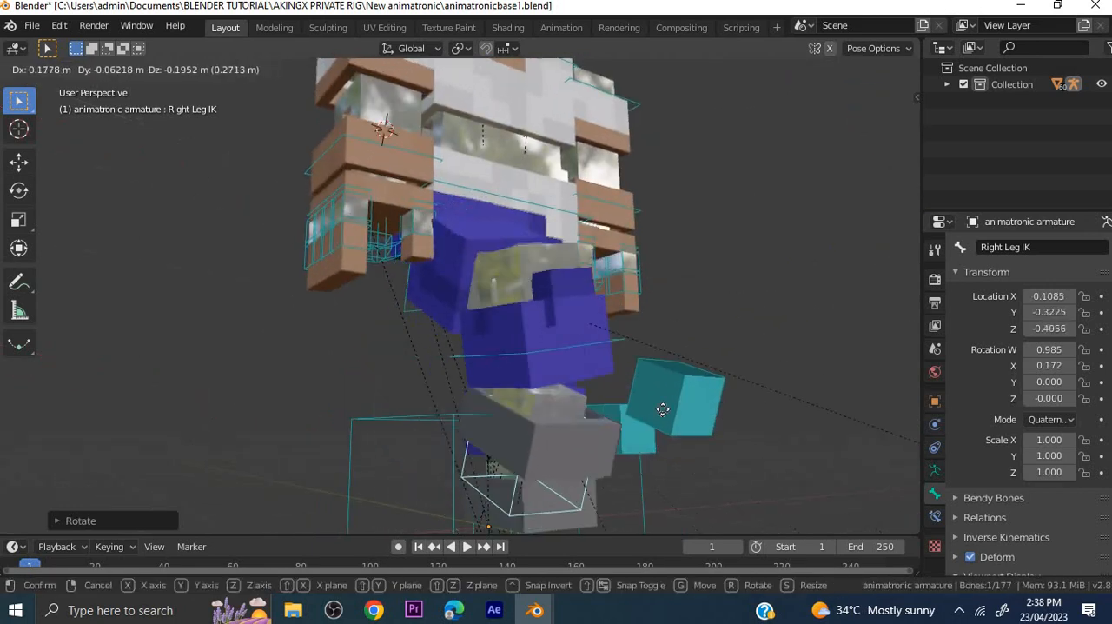
pyautogui.click(183, 68)
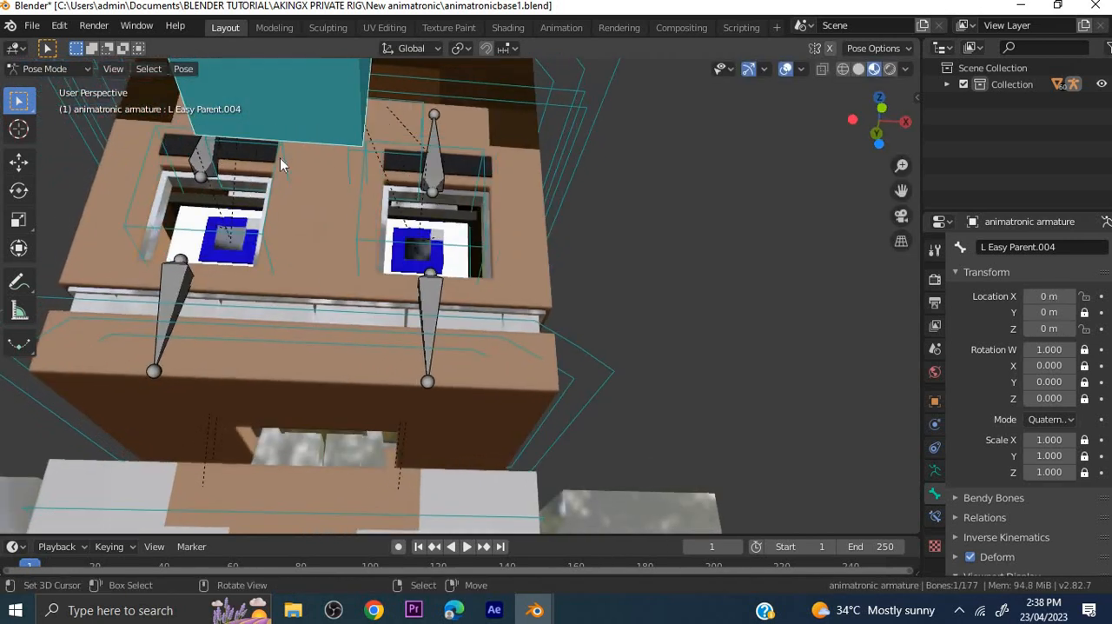
# - Switch the rig from Pose Mode to Object Mode to inspect the eye cube's materials
pyautogui.click(184, 69)
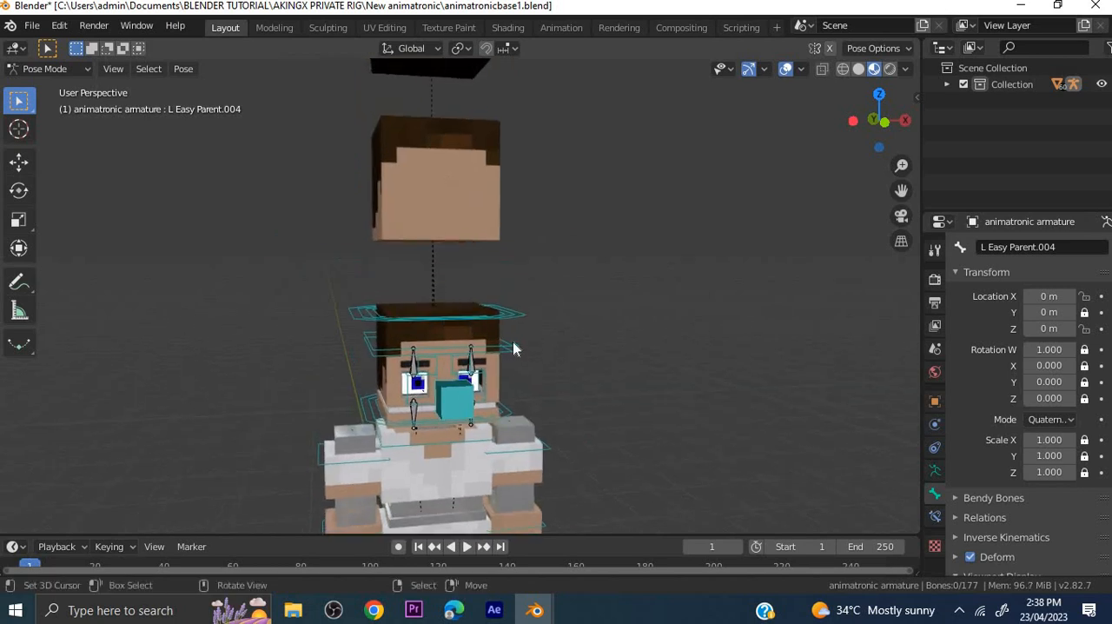
pyautogui.click(45, 69)
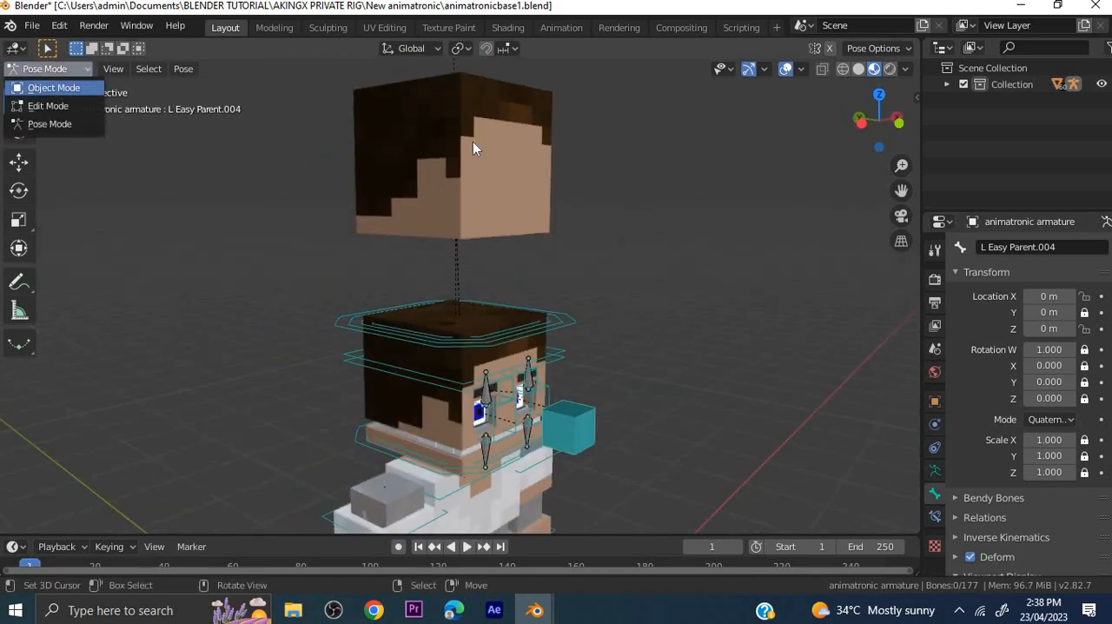
pyautogui.click(54, 87)
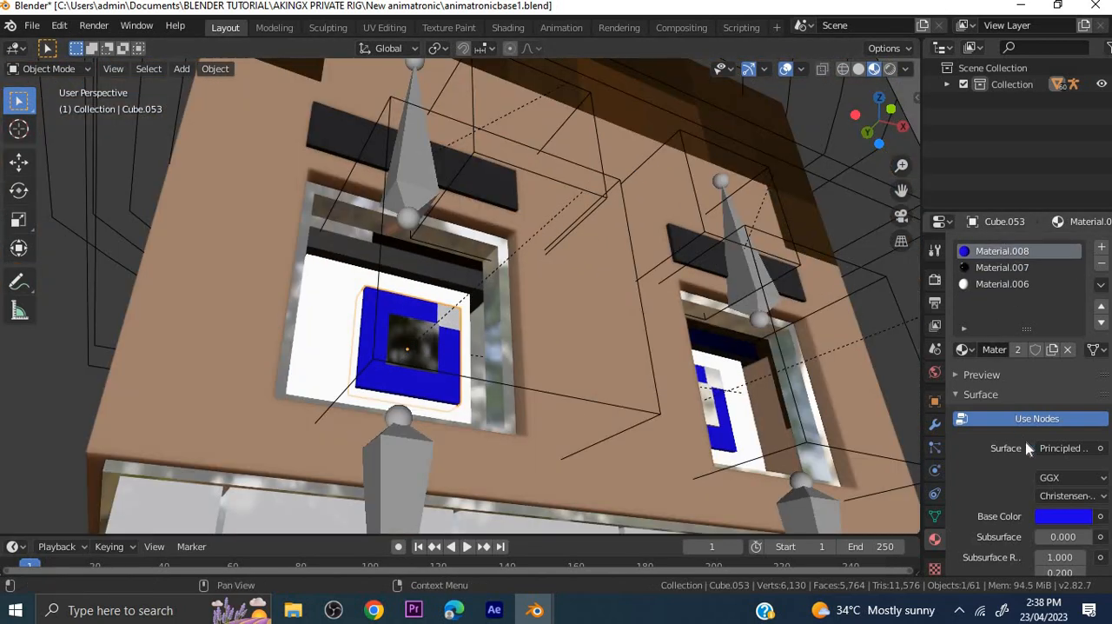
# - Give the eye cube's Material.007 a red base colour
pyautogui.click(1063, 516)
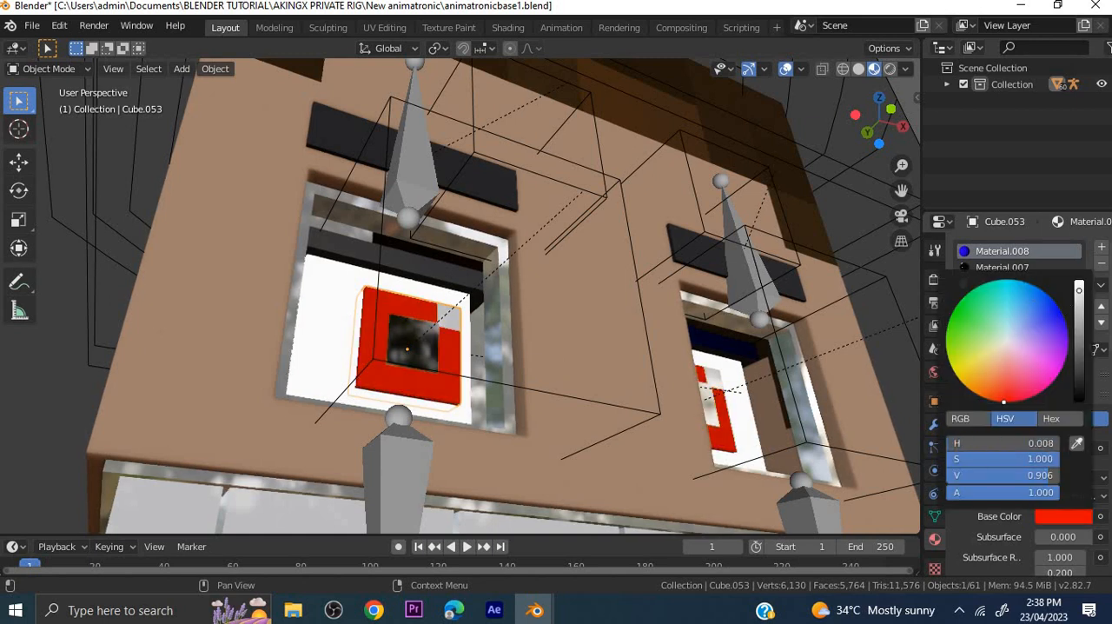
pyautogui.click(1055, 311)
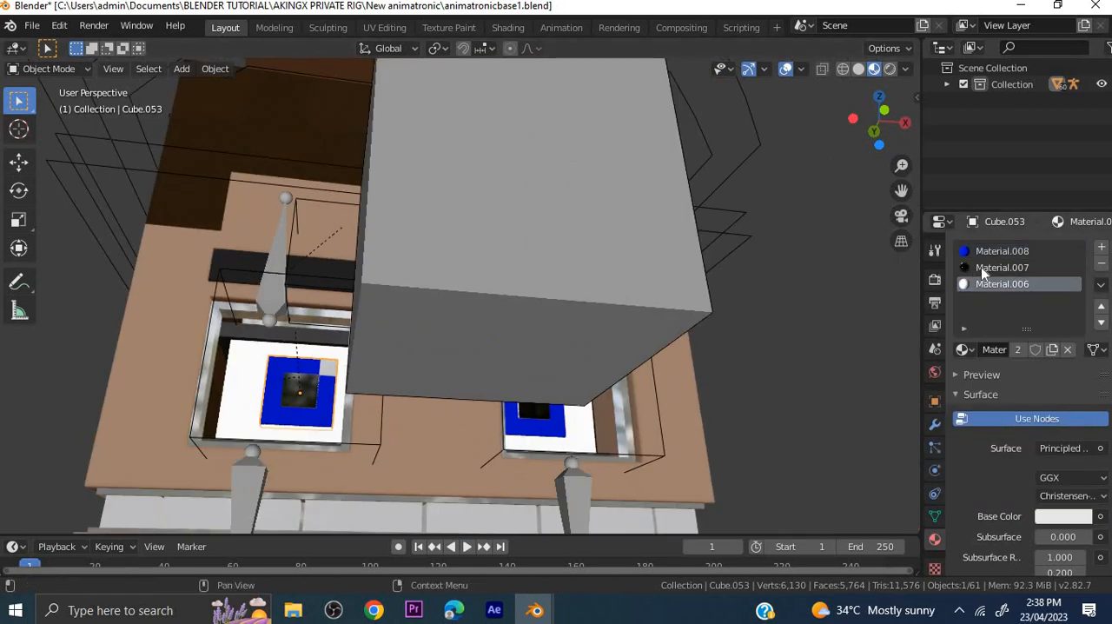
pyautogui.click(1063, 515)
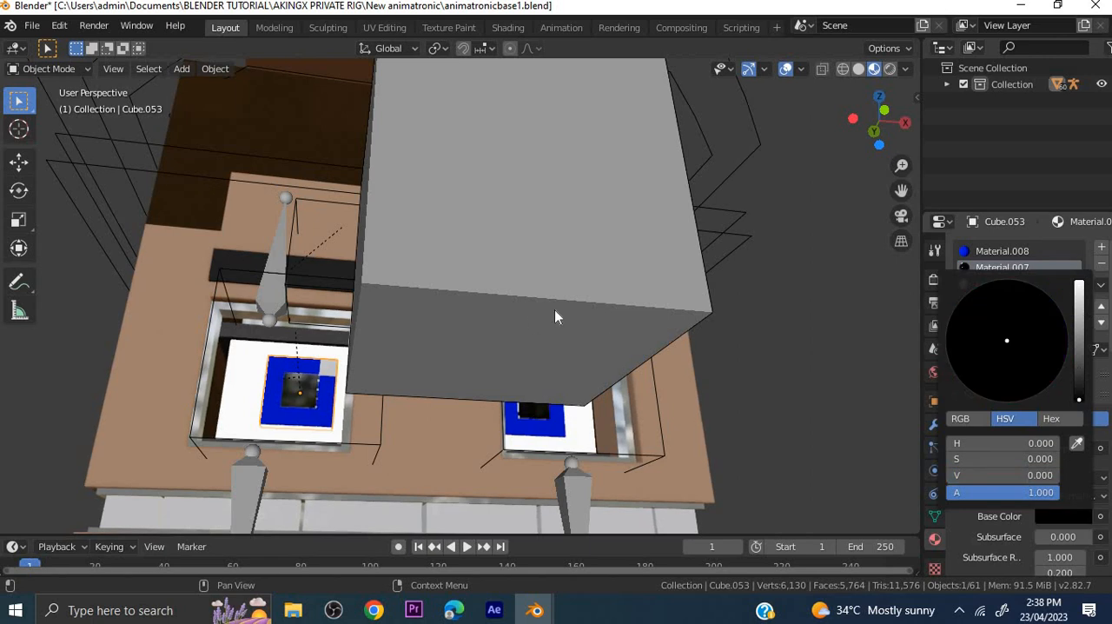
pyautogui.click(1006, 339)
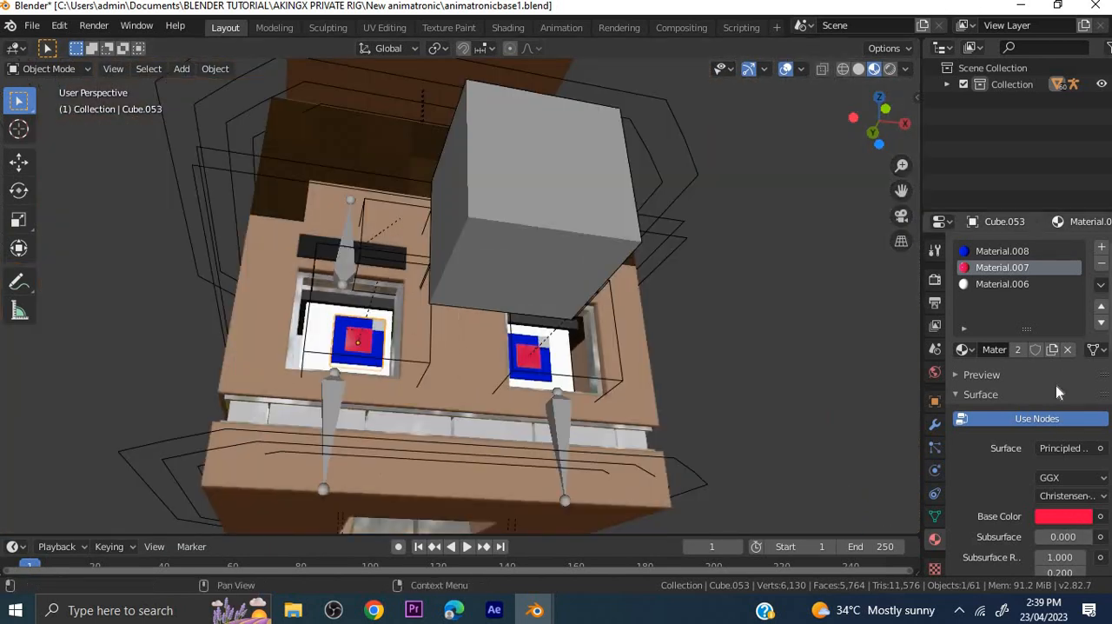
# - Inspect the Head Outer object's skin texture material and its image base colour
pyautogui.click(1063, 516)
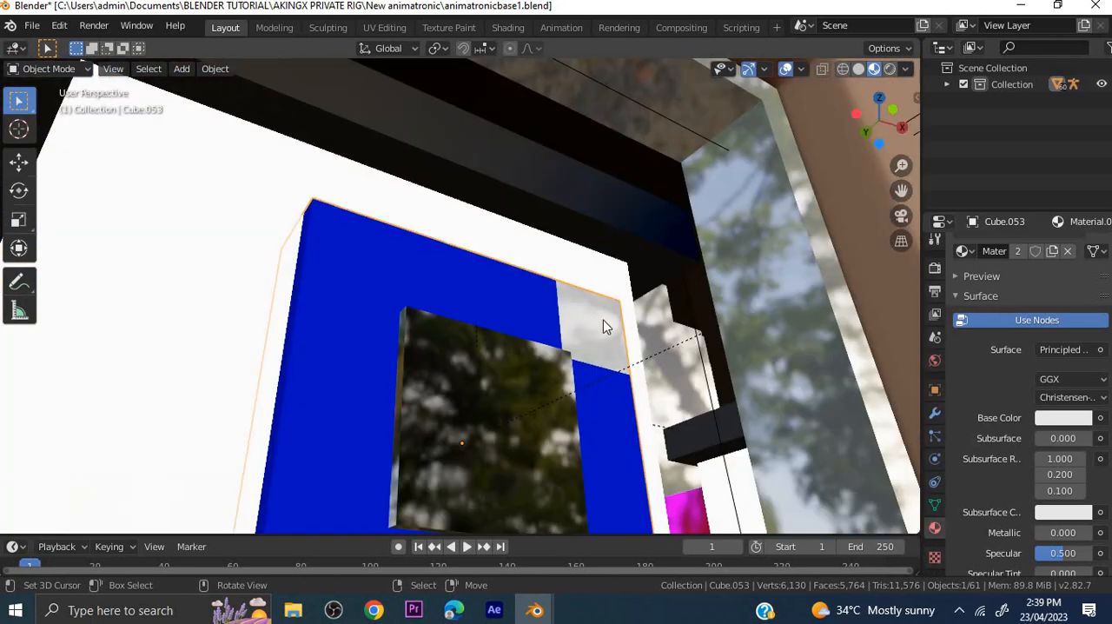
pyautogui.click(1063, 418)
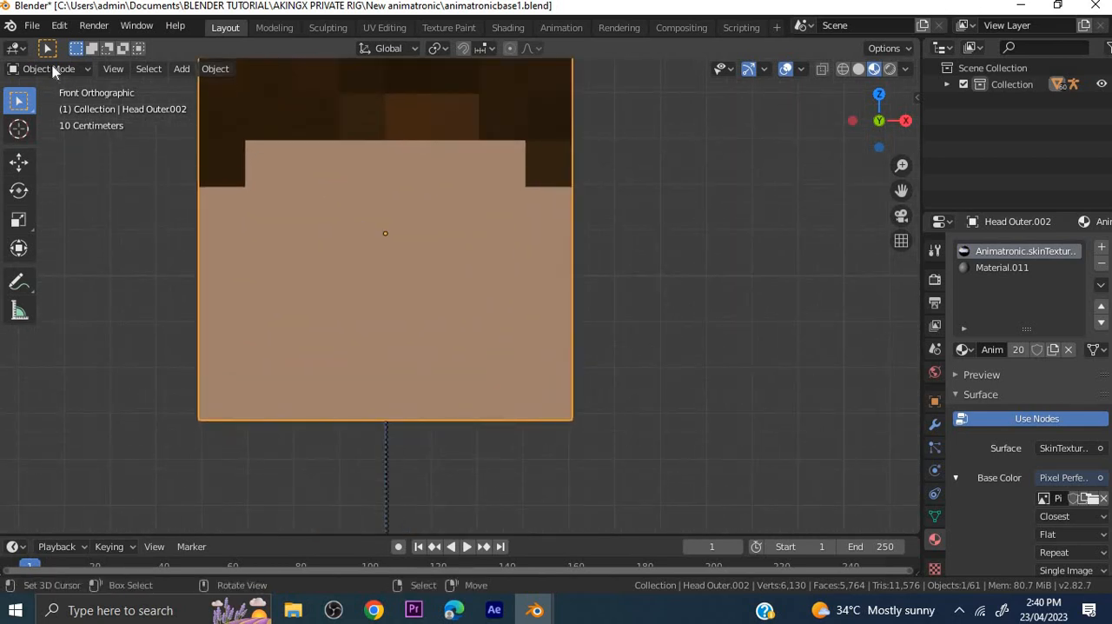
pyautogui.press('Tab')
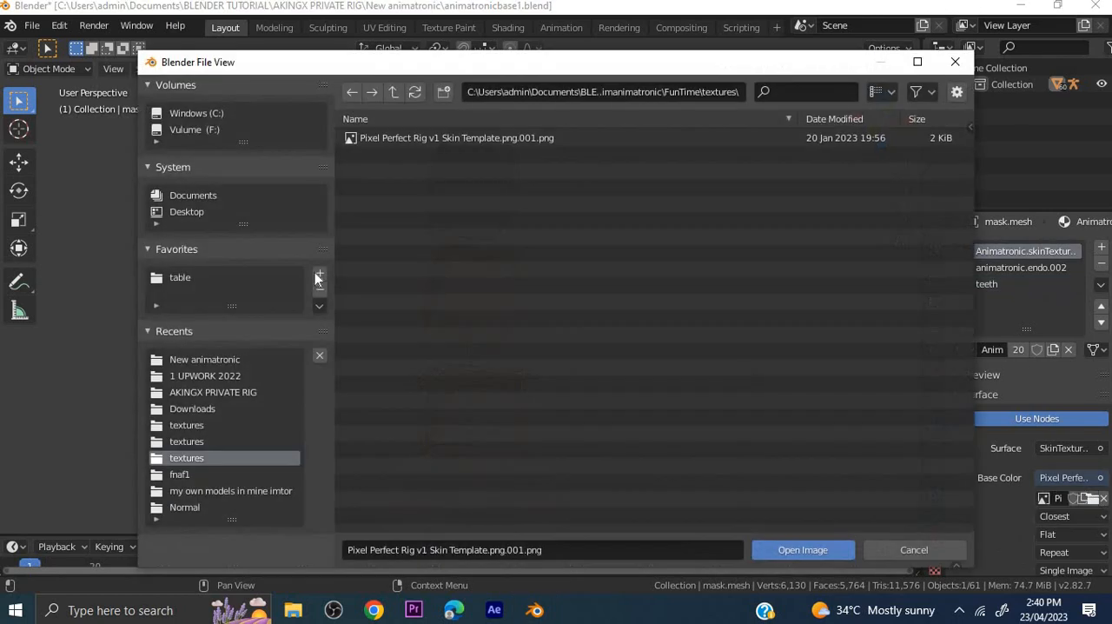
# - Load black1.png from the AKINGX PRIVATE RIG folder as the torso skin texture
pyautogui.click(212, 392)
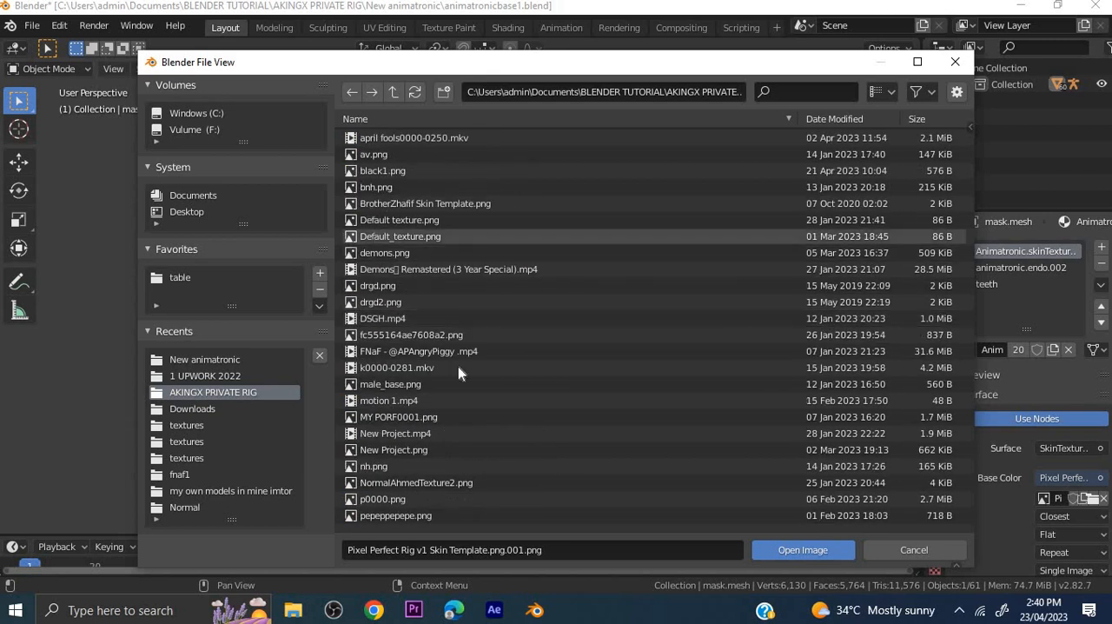
pyautogui.click(382, 170)
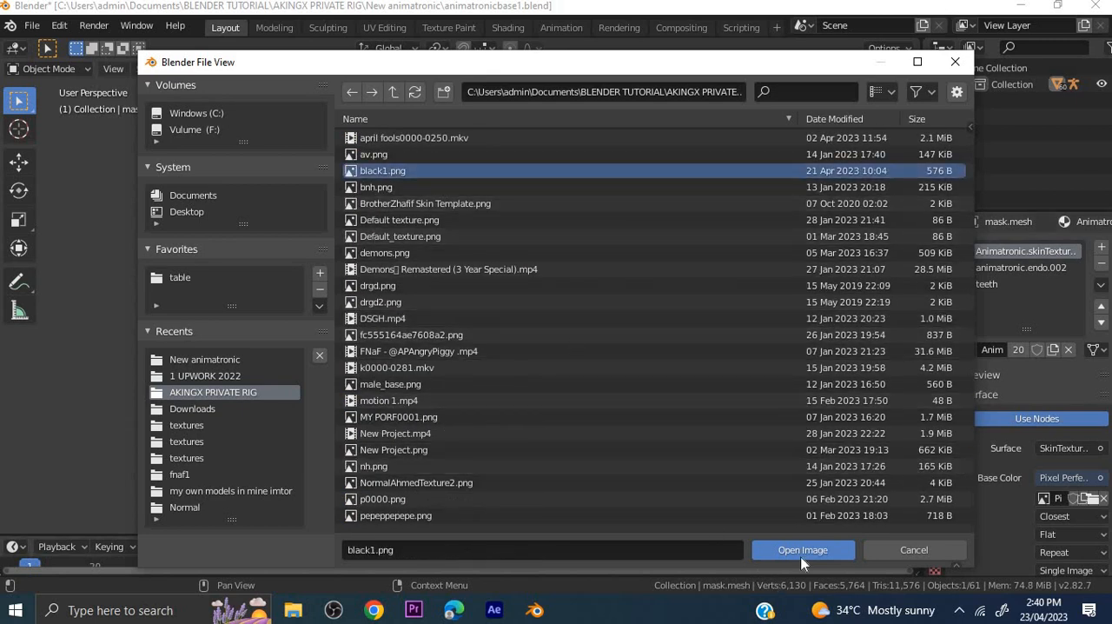
pyautogui.click(802, 549)
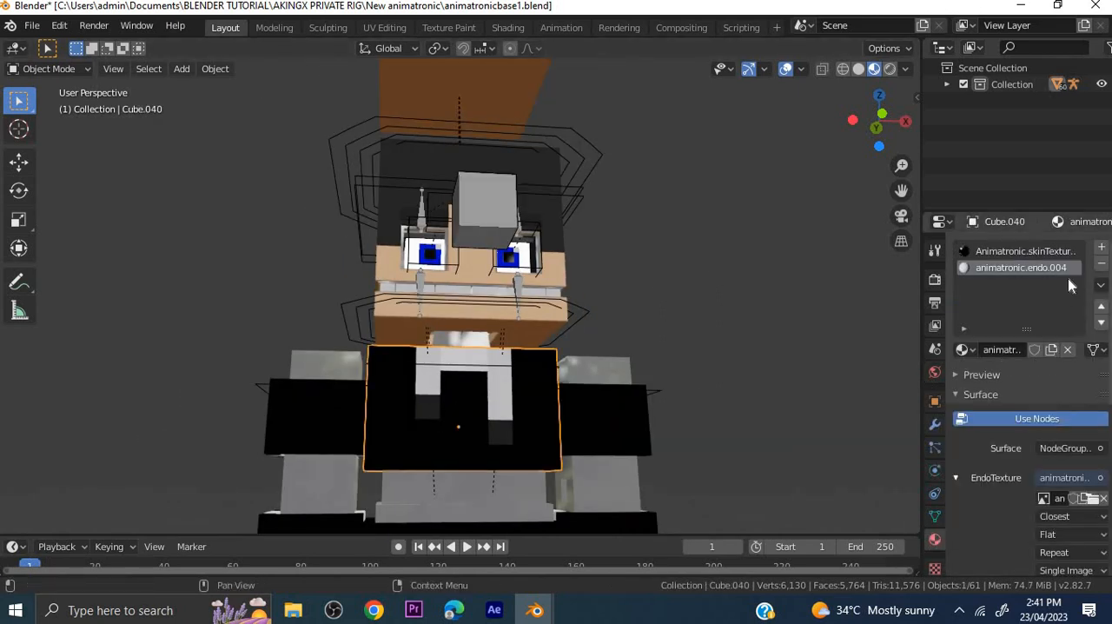
# - Select the Animatronic.skinTexture slot to confirm black1.png is its base colour
pyautogui.click(1025, 251)
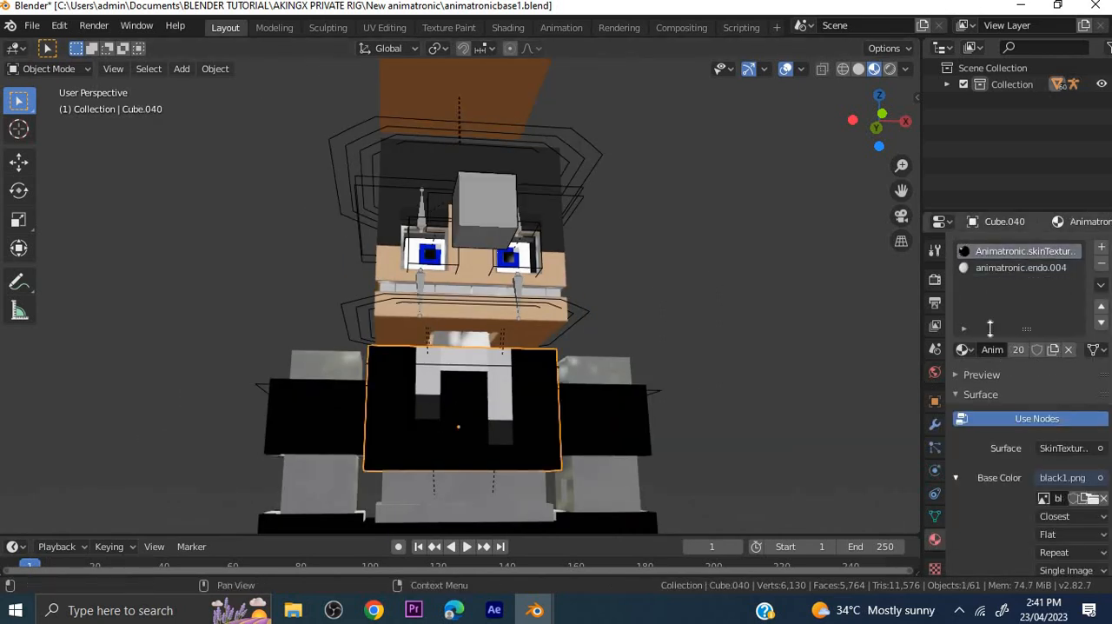
pyautogui.moveTo(1035, 349)
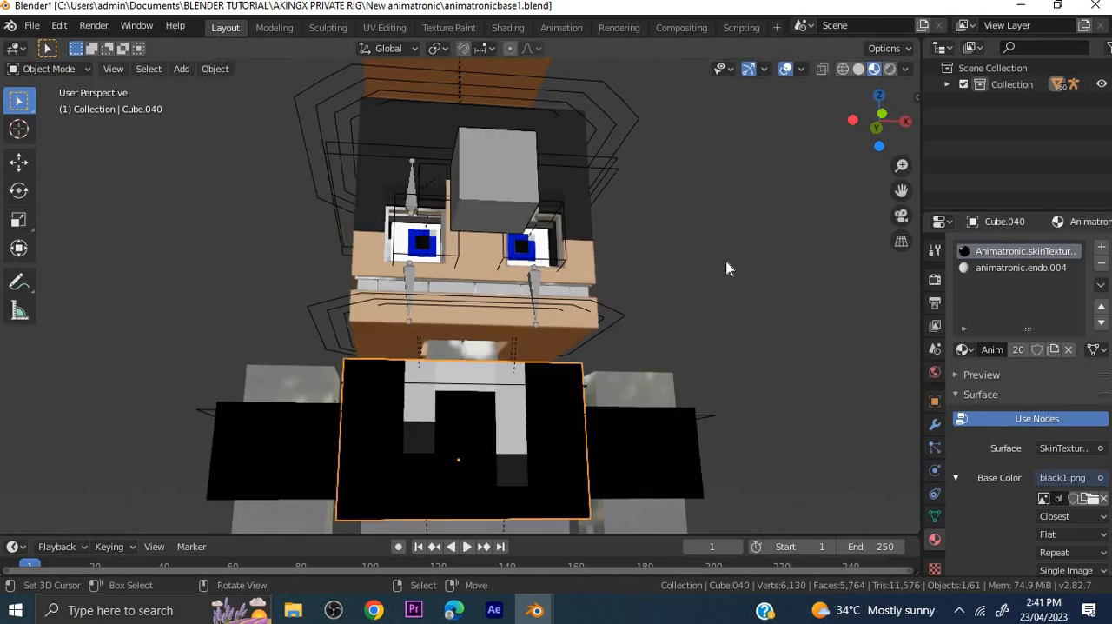
pyautogui.moveTo(788, 266)
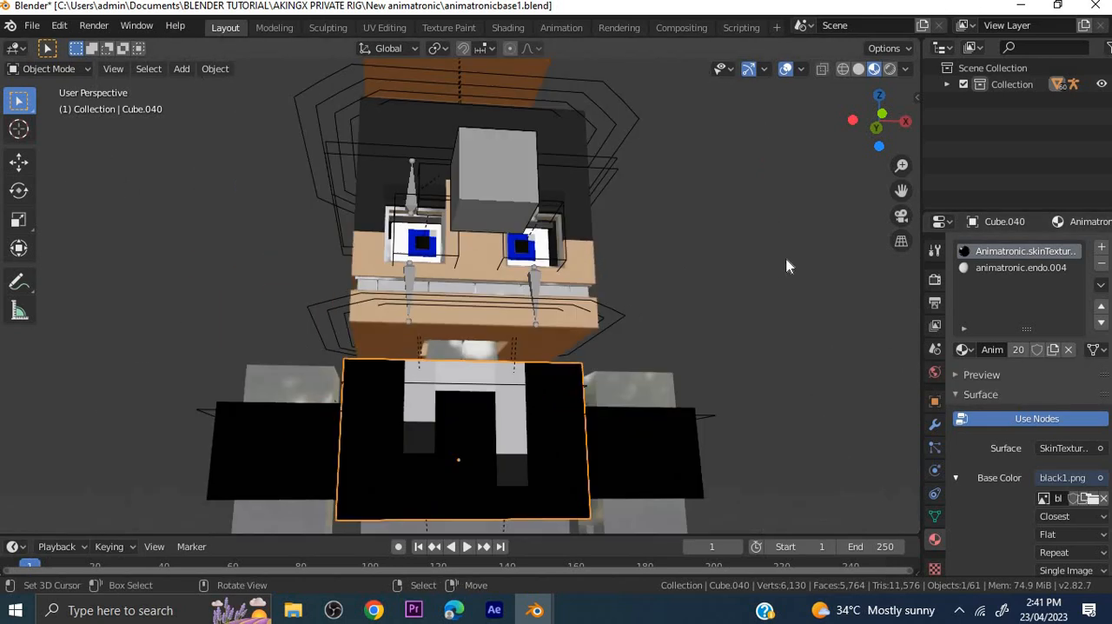